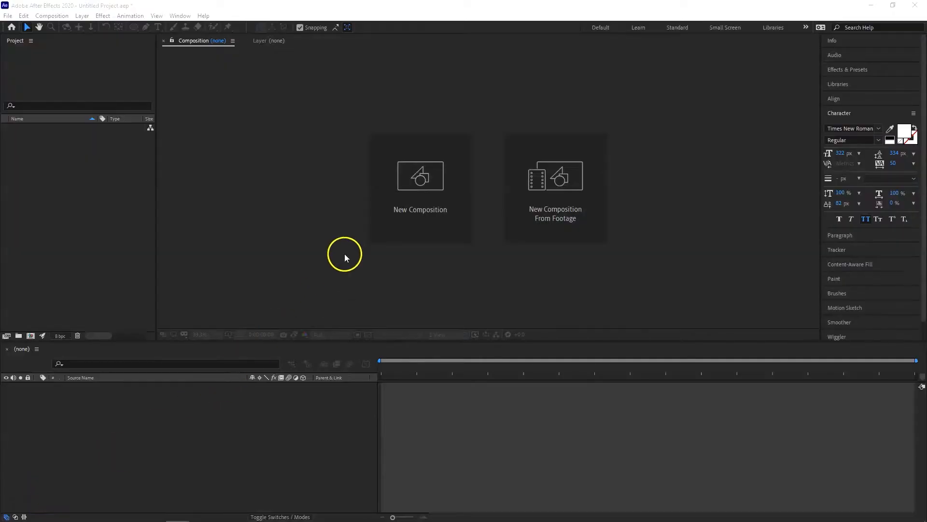
Create a 1920×1080 HDTV 25 fps composition with a Royal Blue background
click(420, 175)
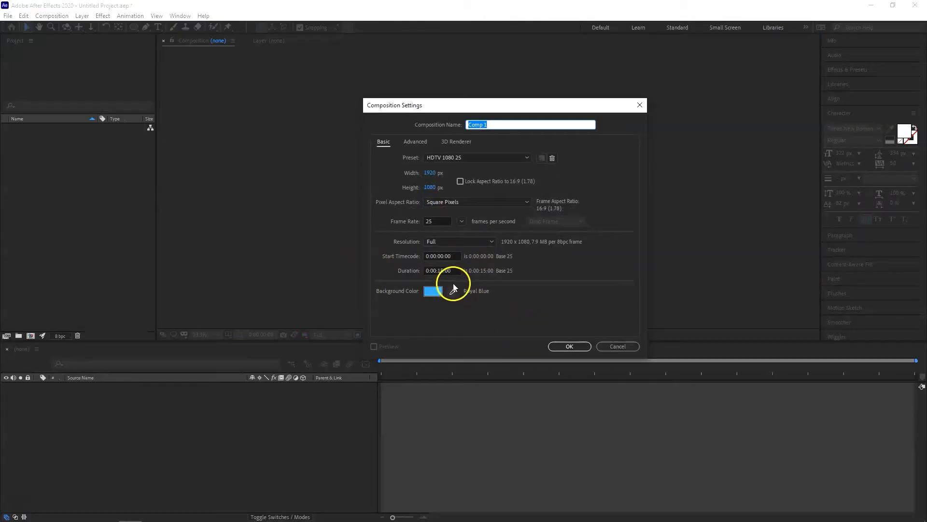
click(440, 270)
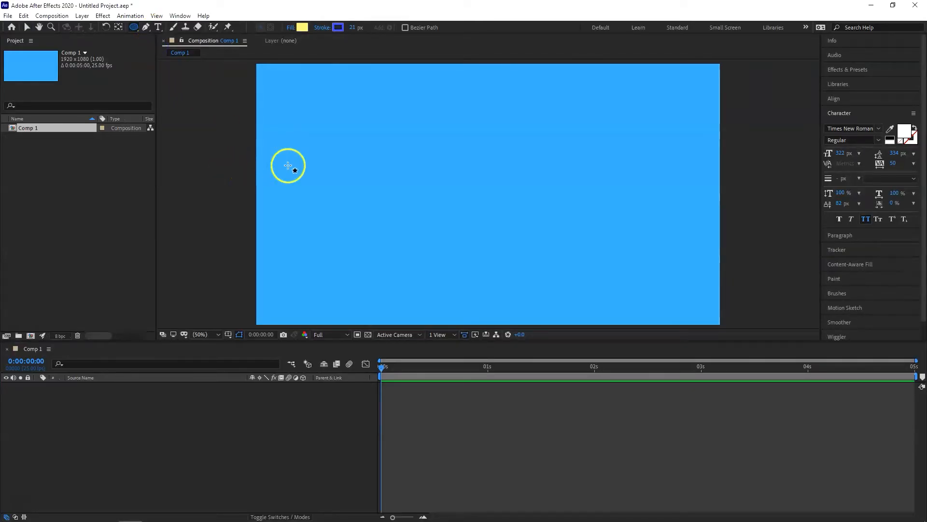
mouse_move(307, 127)
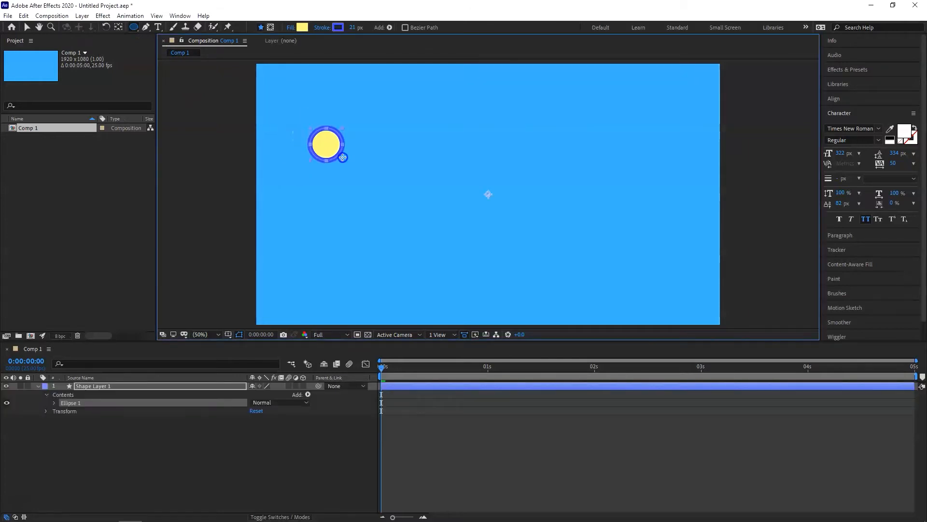
Draw a yellow circle with a blue stroke and duplicate its shape layer twice
double_click(93, 385)
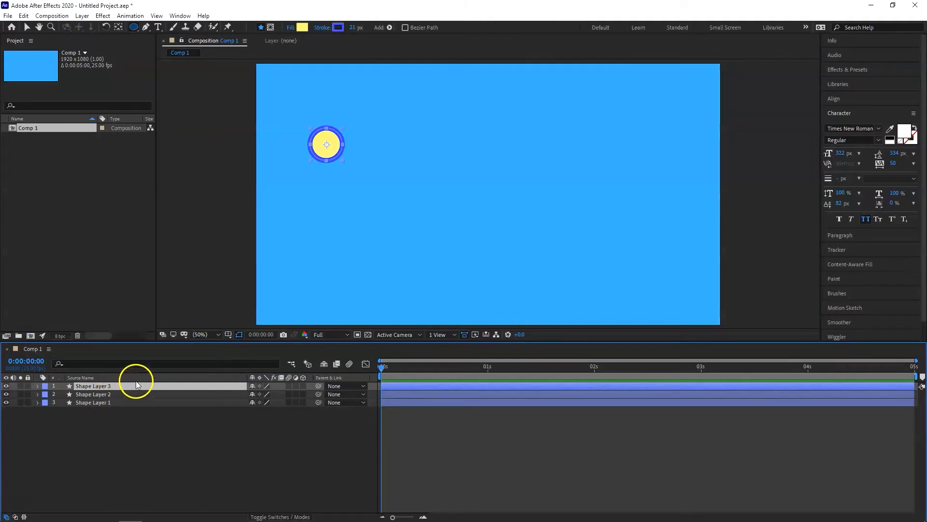
mouse_move(102, 45)
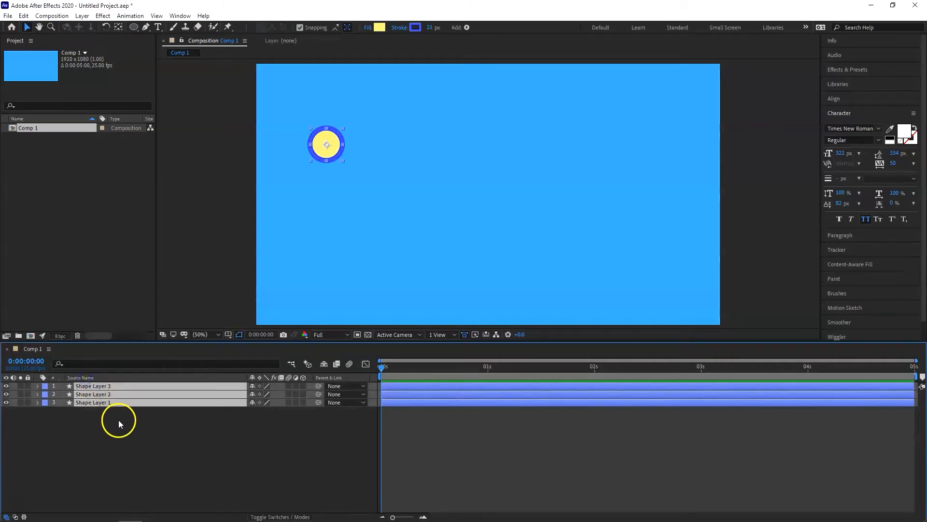
Reveal Position and move Shape Layer 1 to Y 796 and Shape Layer 2 to Y 569
key(p)
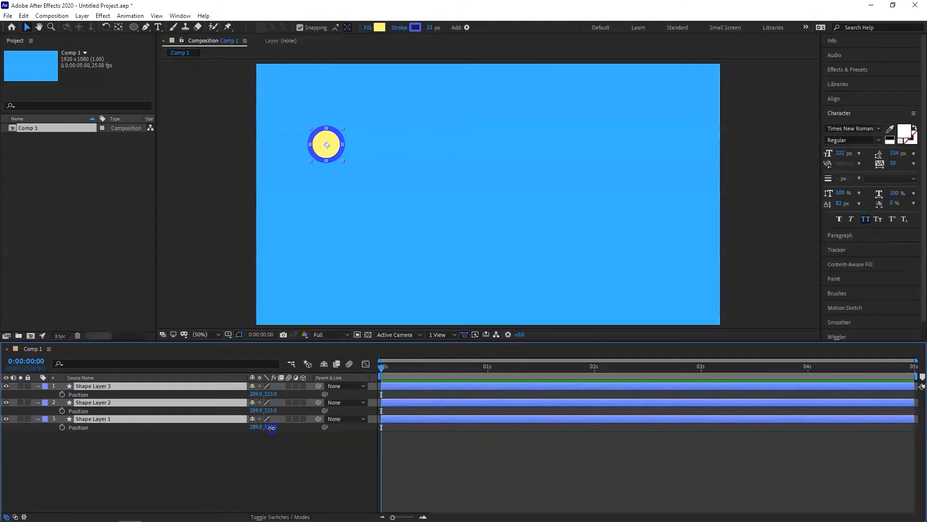
drag(326, 145, 326, 204)
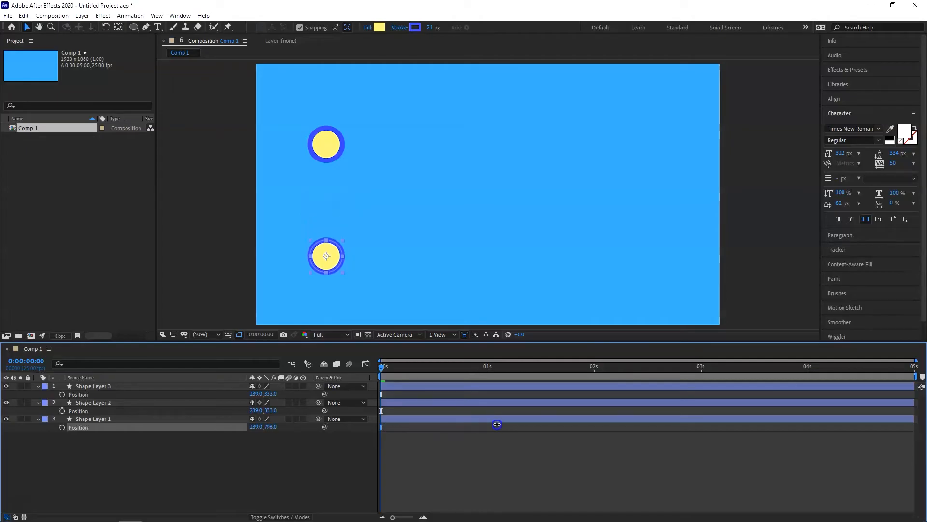
click(93, 419)
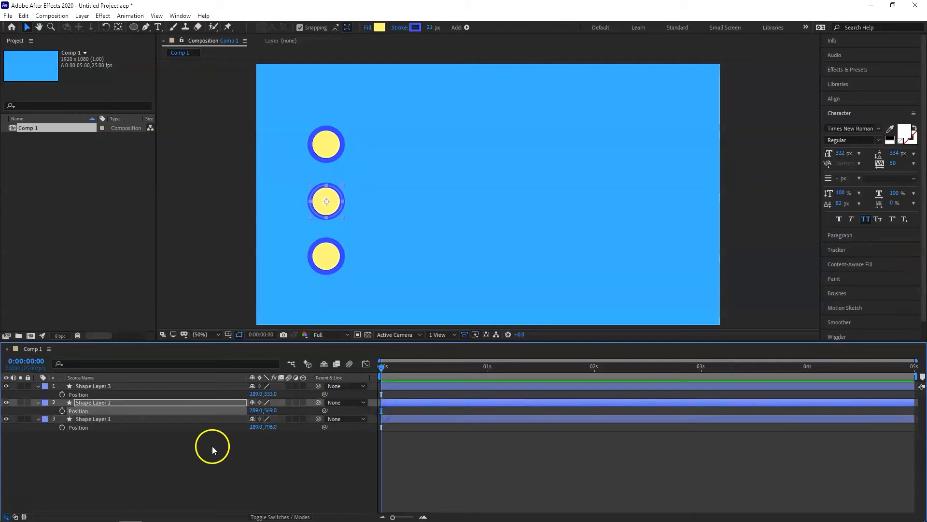
click(106, 456)
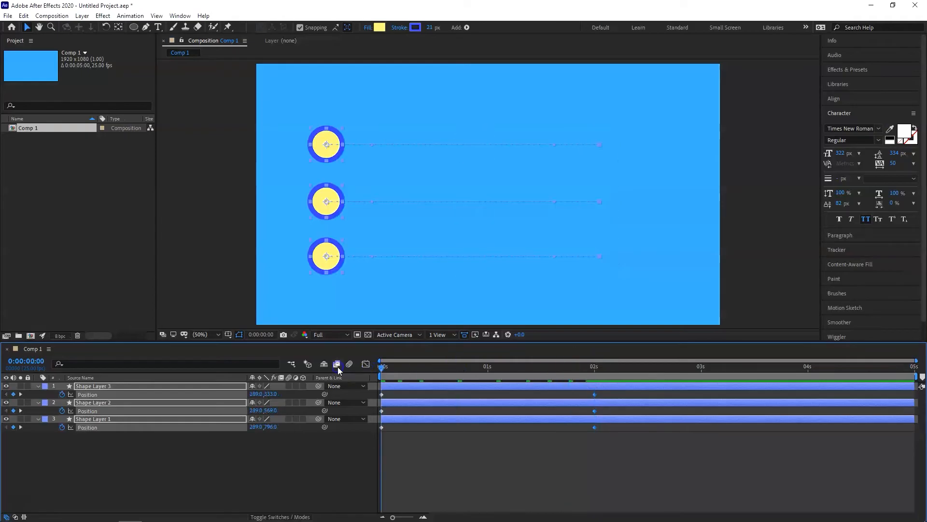
mouse_move(364, 436)
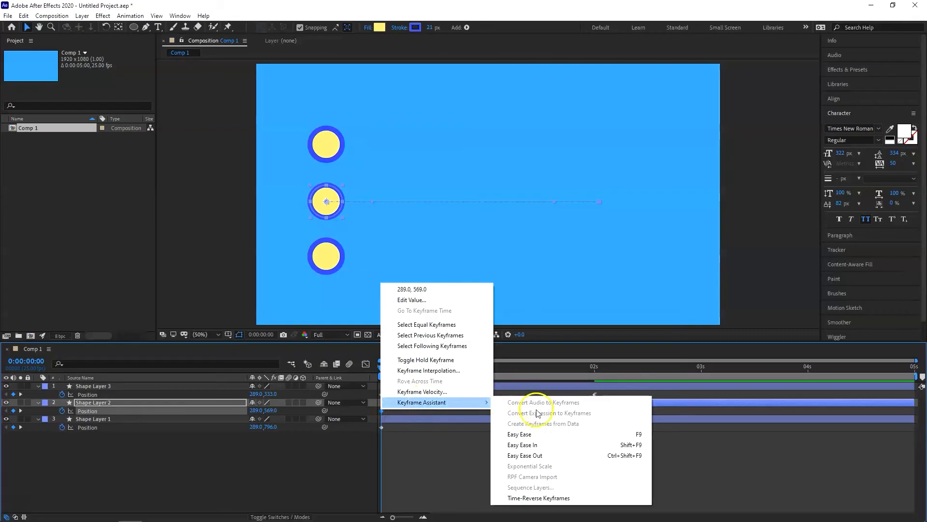
mouse_move(541, 445)
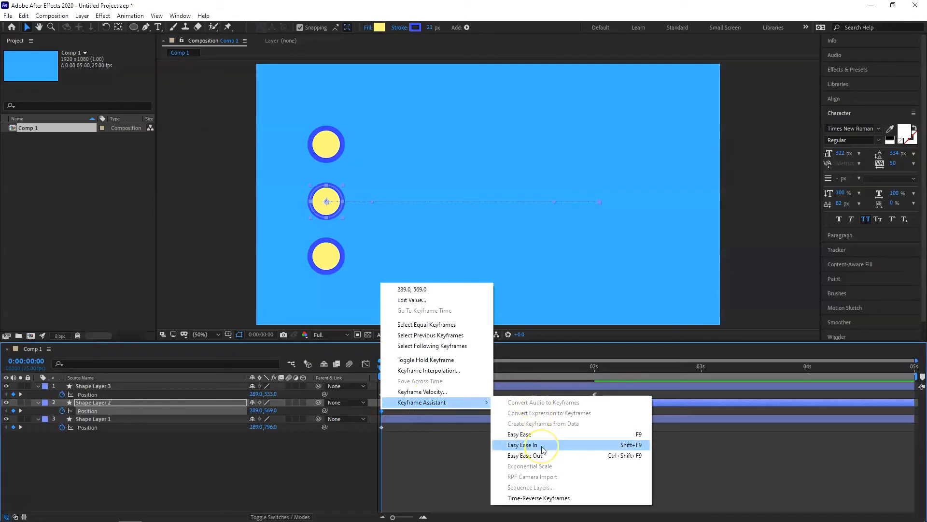
Apply Easy Ease In to Shape Layer 2's position keyframes
click(521, 445)
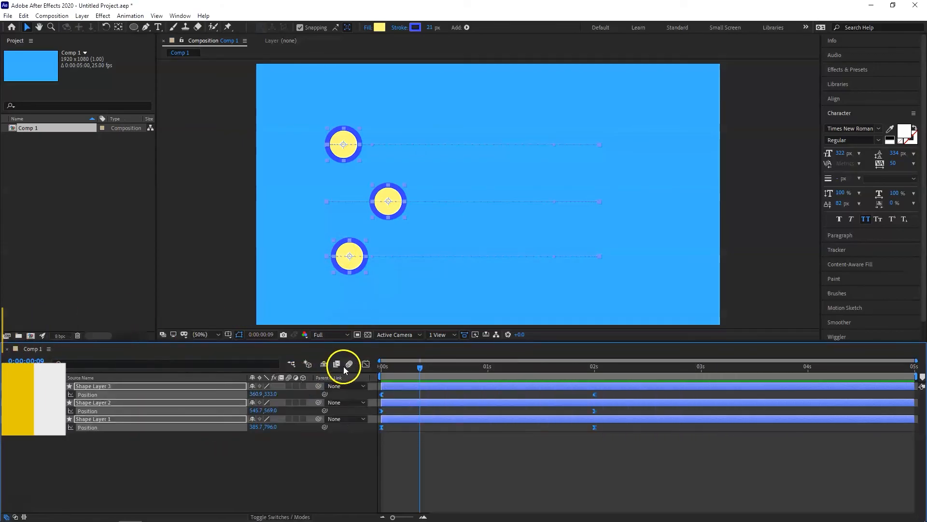
Apply Easy Ease Out and Easy Ease to the other two circles' keyframes
click(365, 364)
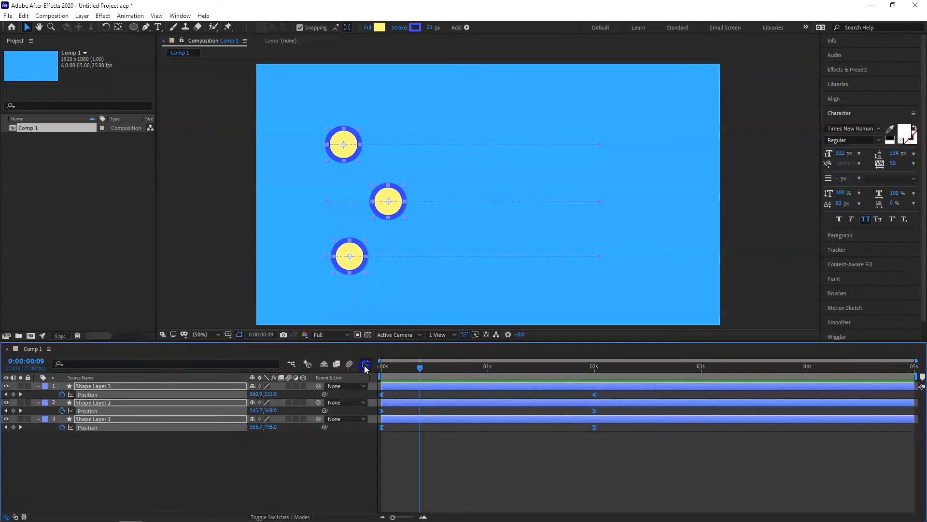
Turn on the Graph Editor to compare the three circles' Position curves
click(365, 364)
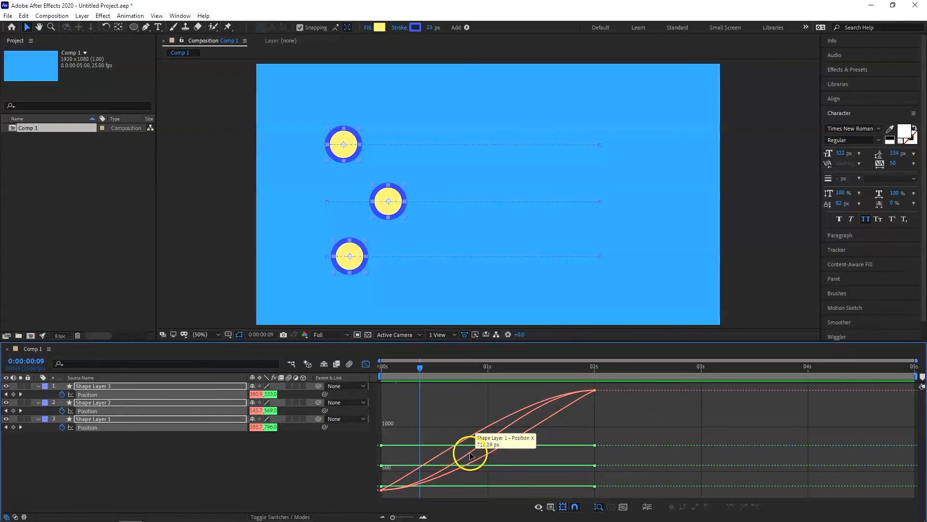
mouse_move(479, 488)
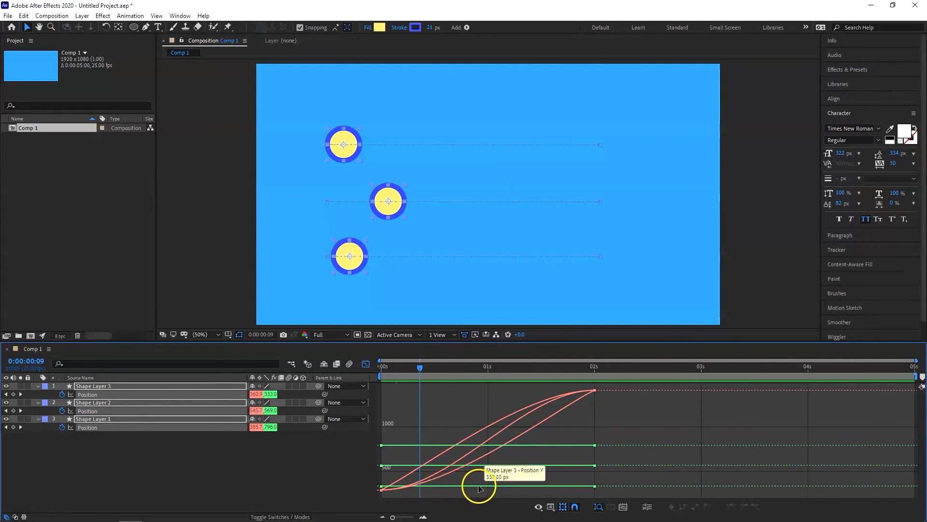
mouse_move(482, 486)
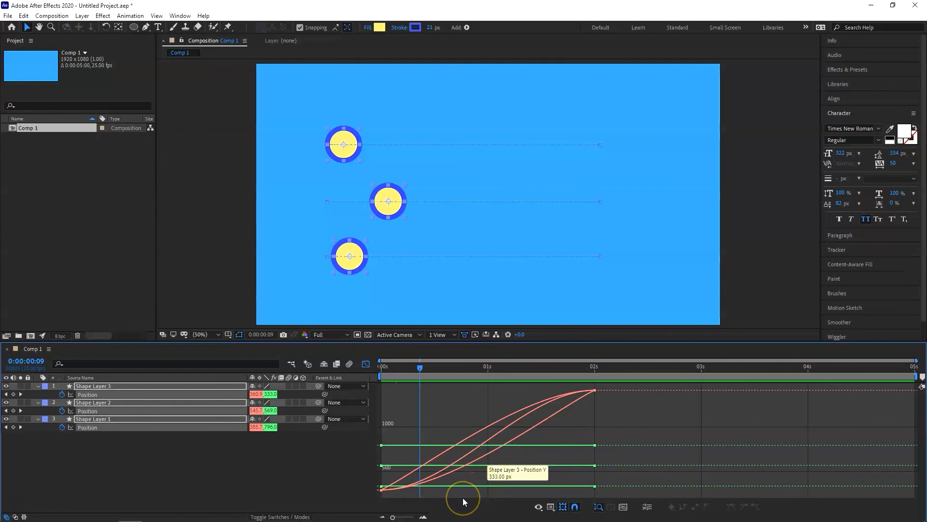
mouse_move(463, 501)
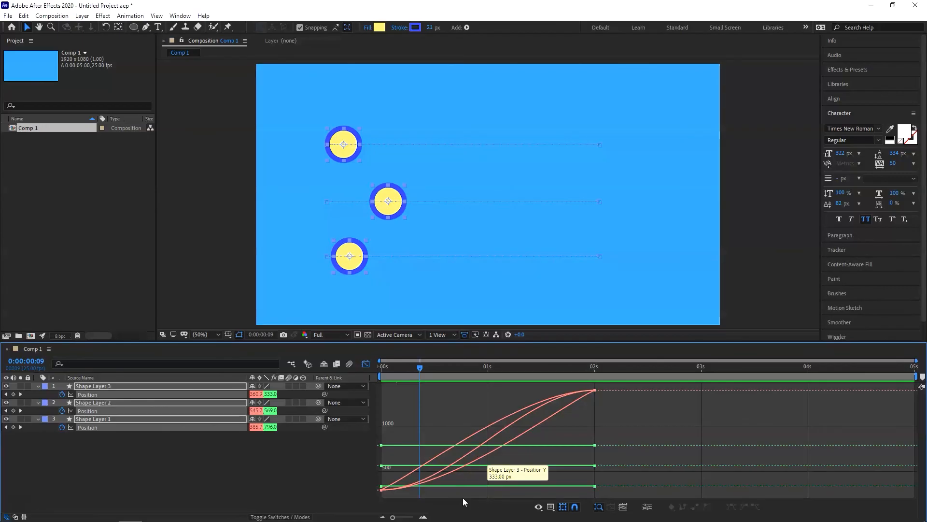